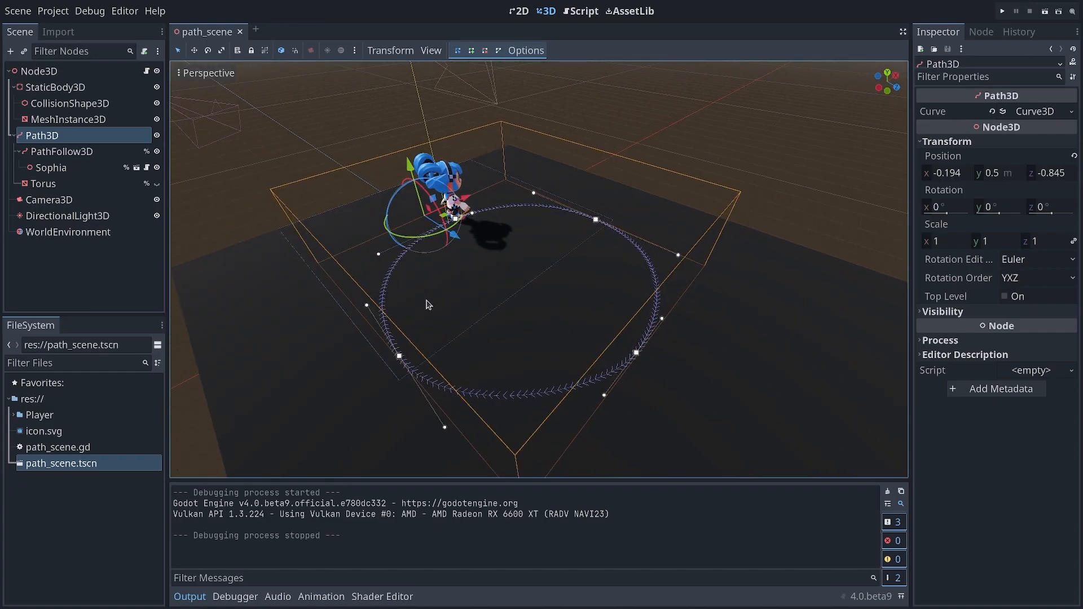
# Select PathFollow3D and scrub its Progress Ratio to slide the character along the circle.
pyautogui.click(62, 151)
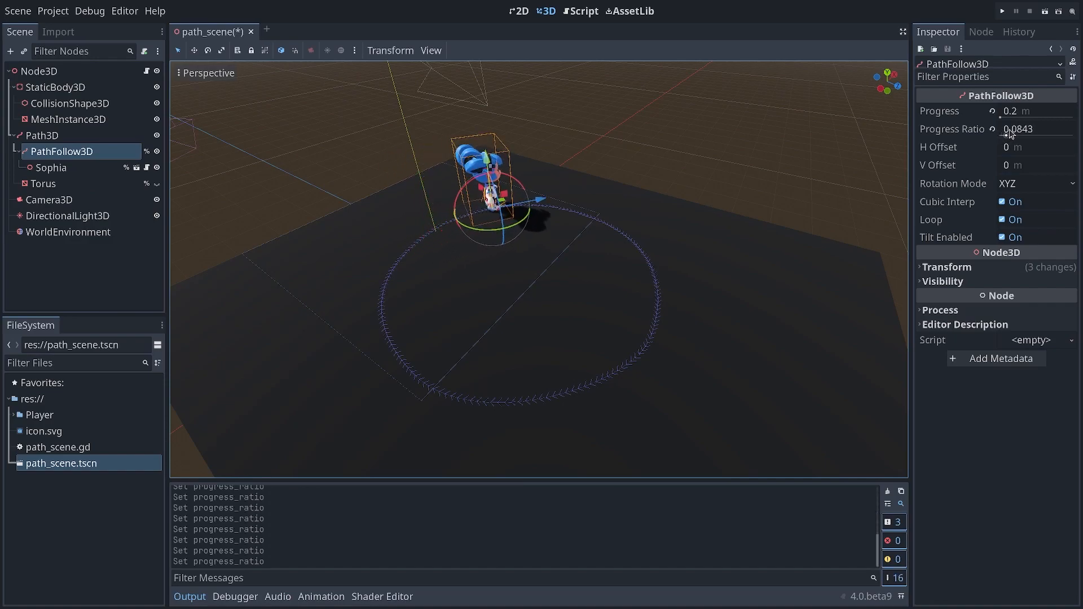
pyautogui.moveTo(1015, 128); pyautogui.dragTo(1067, 129)
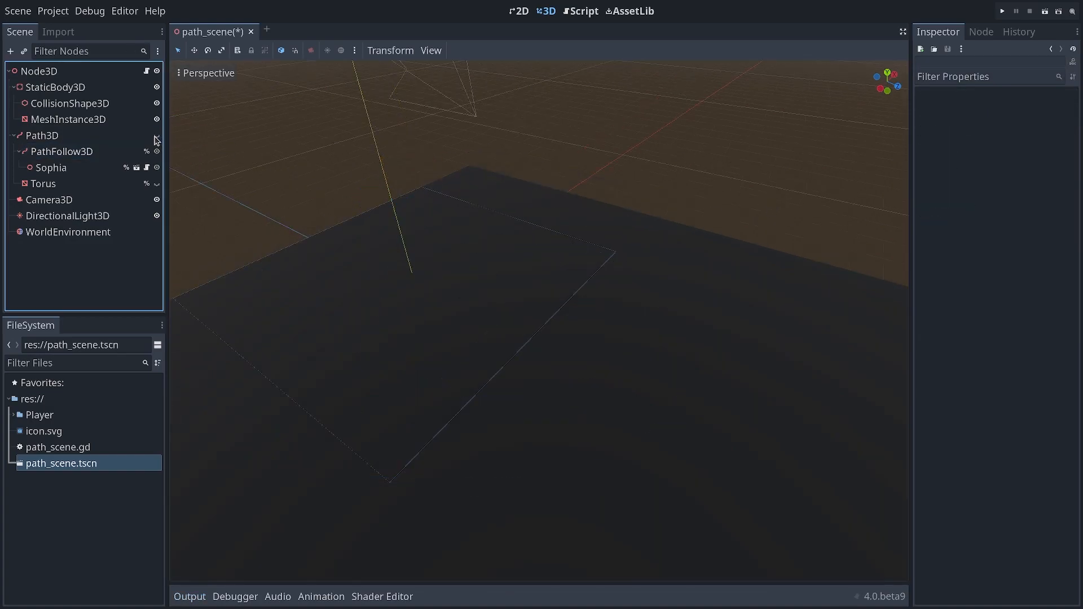
# Add a Path3D child node under the root Node3D, found by searching 'pa'.
pyautogui.click(39, 71)
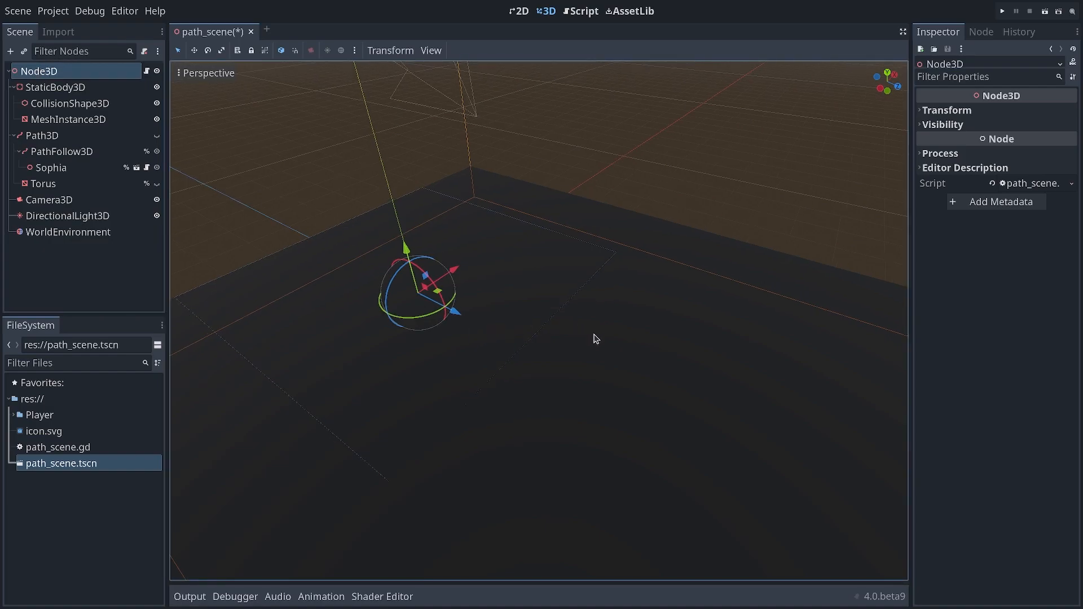
pyautogui.write('path3')
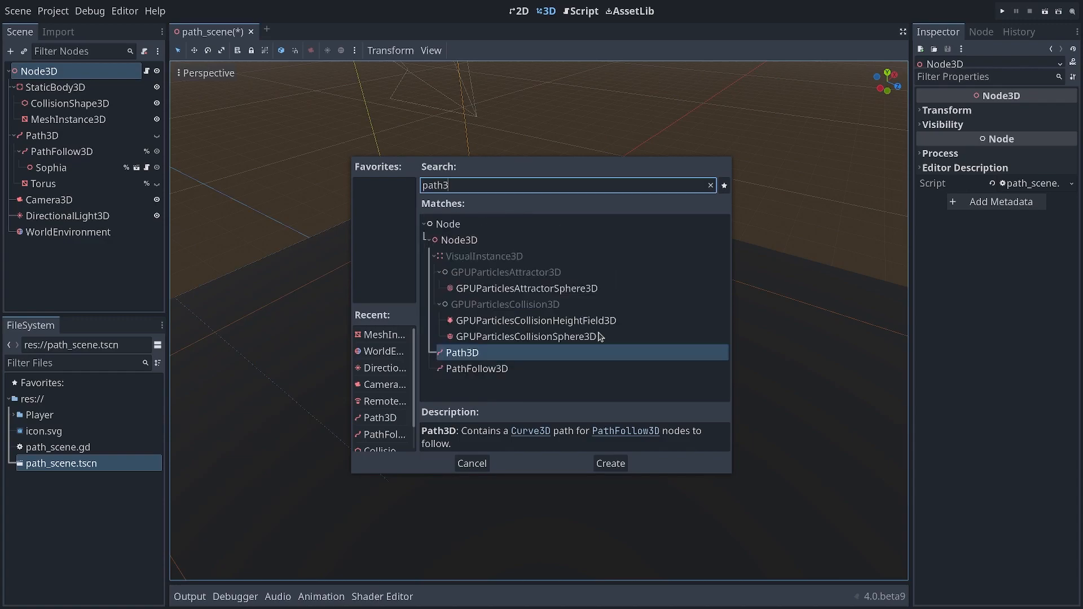
pyautogui.click(609, 462)
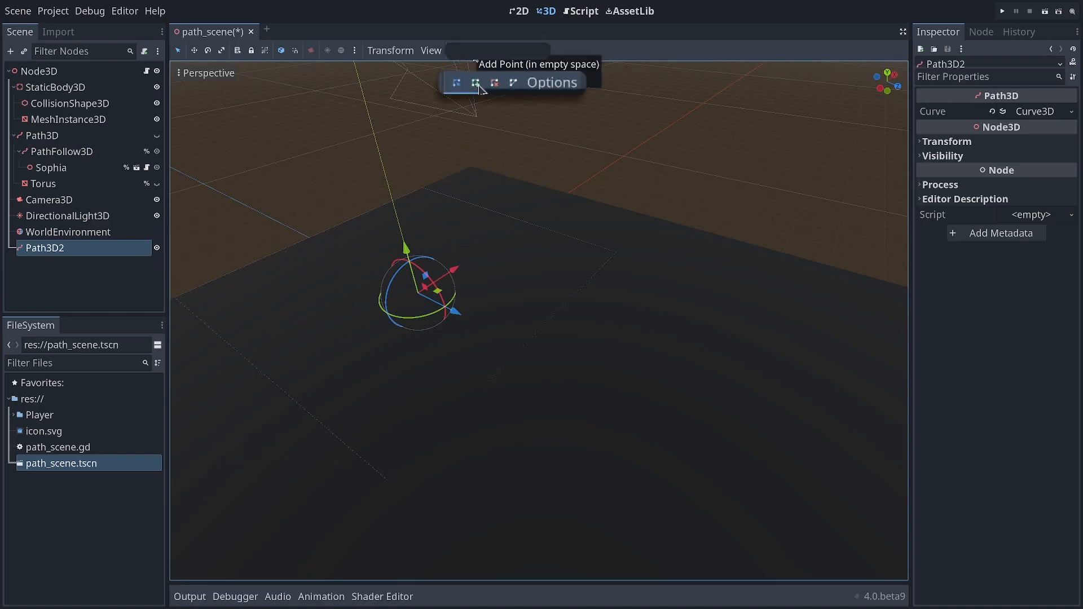
pyautogui.moveTo(468, 62)
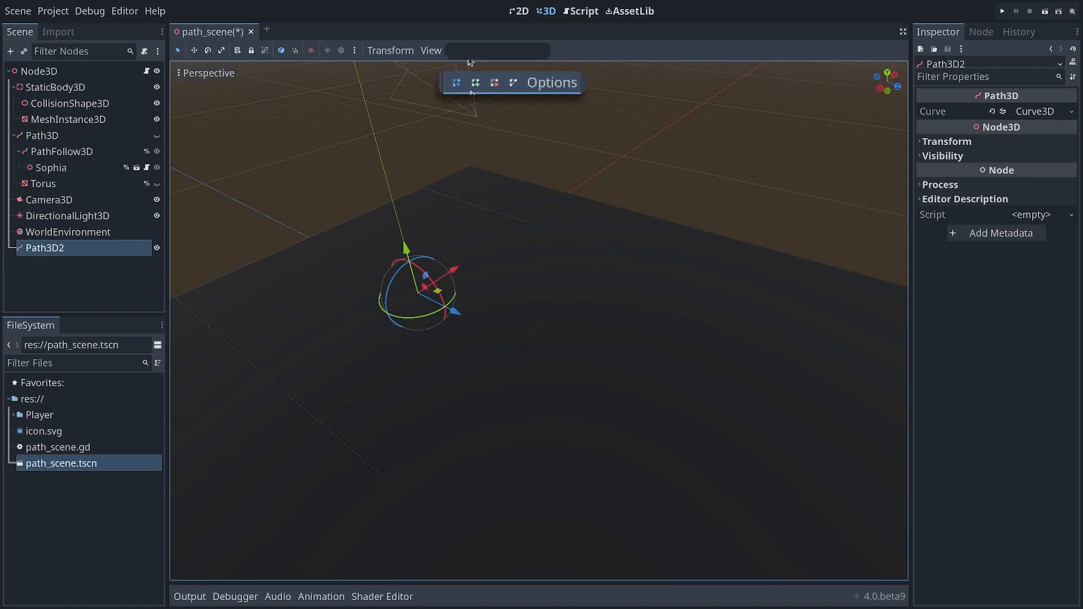
pyautogui.moveTo(475, 82)
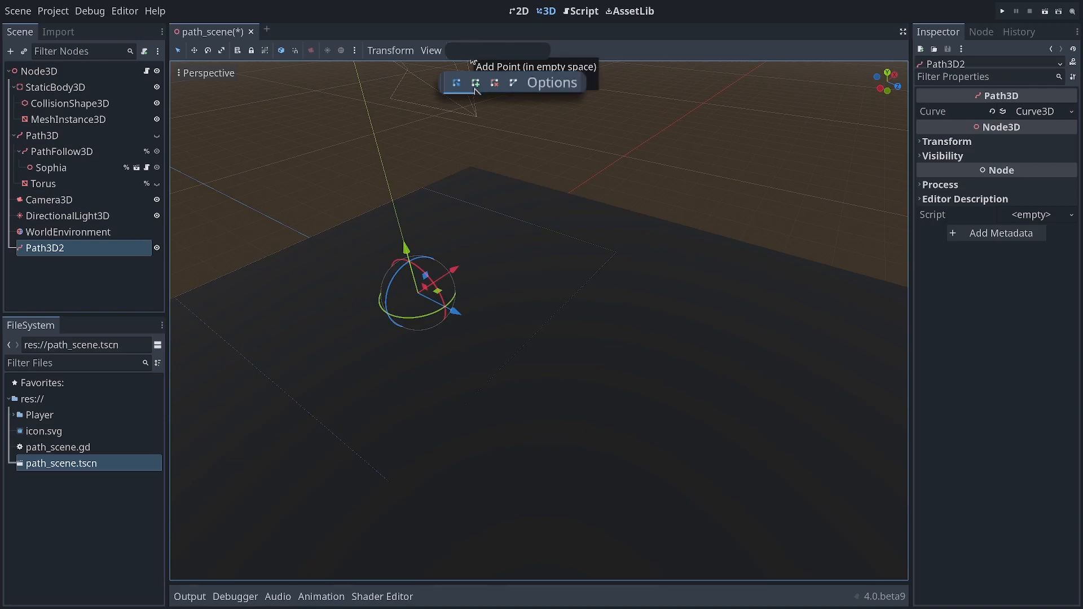
pyautogui.moveTo(434, 169)
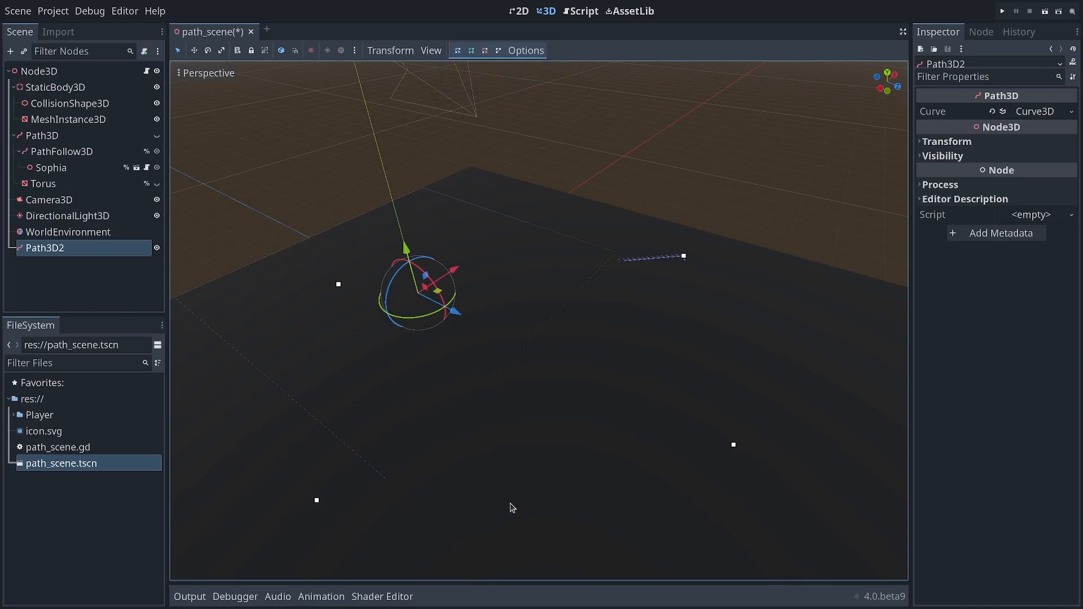
# Orbit the viewport to look across the floor for placing path points.
pyautogui.moveTo(511, 507); pyautogui.dragTo(590, 406)
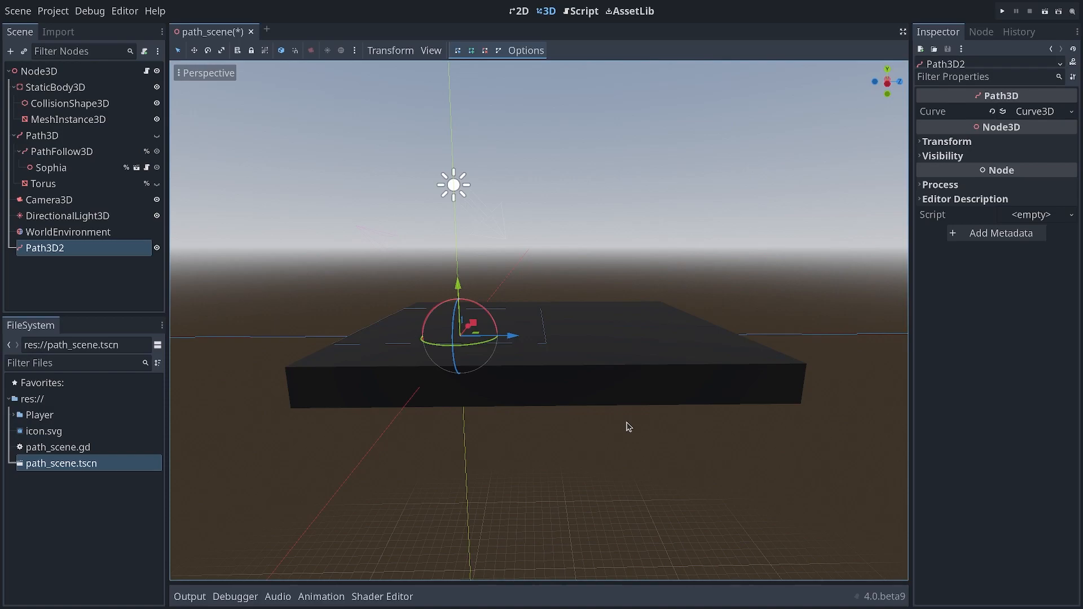
# Toggle the Top Orthogonal view with the 7 key and back.
pyautogui.press('7')
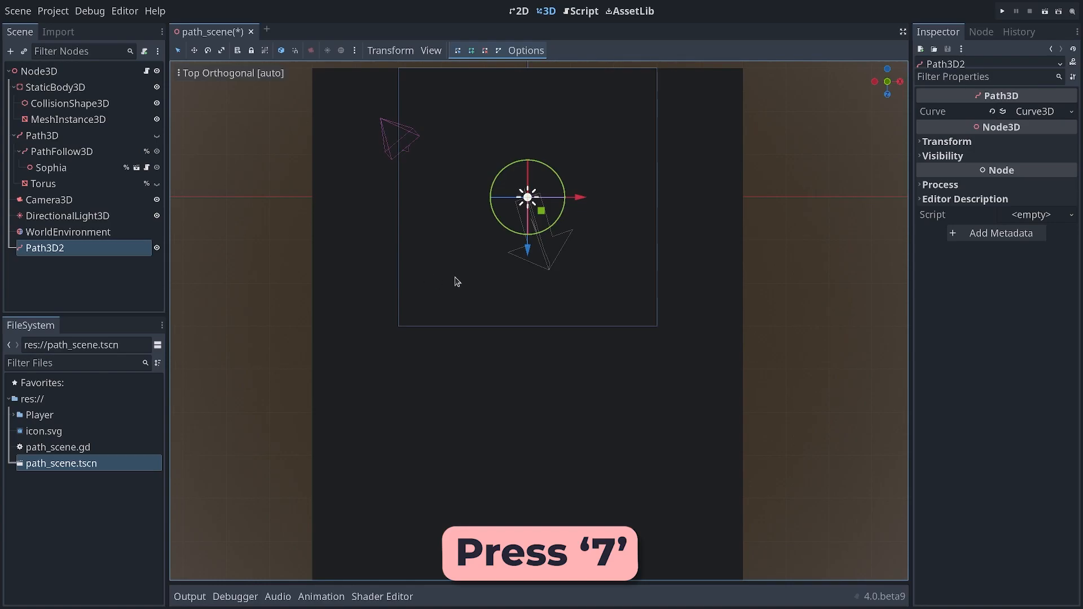
pyautogui.press('7')
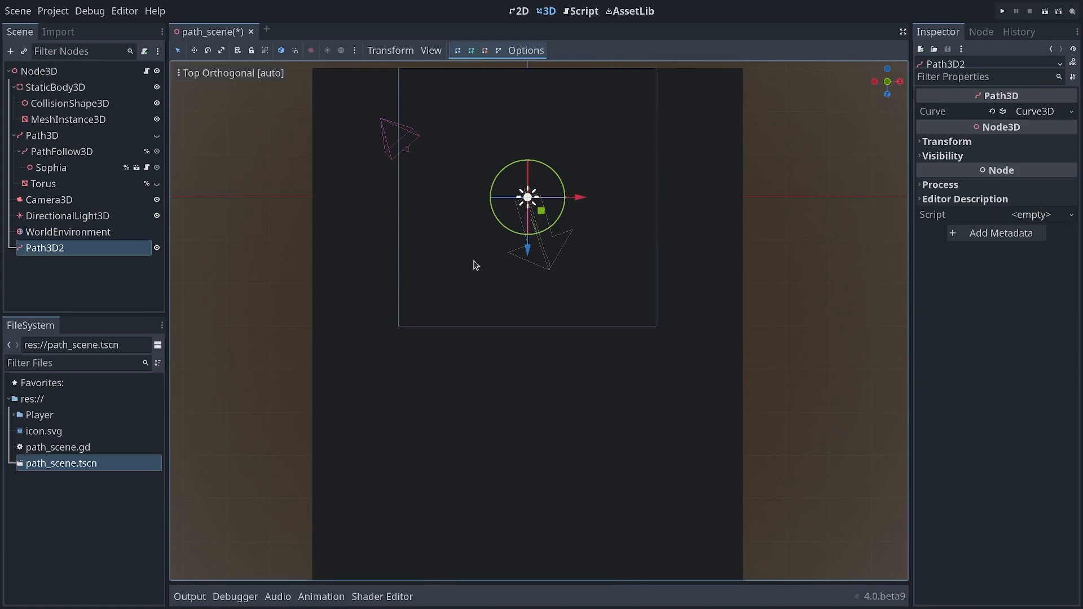
pyautogui.moveTo(436, 264)
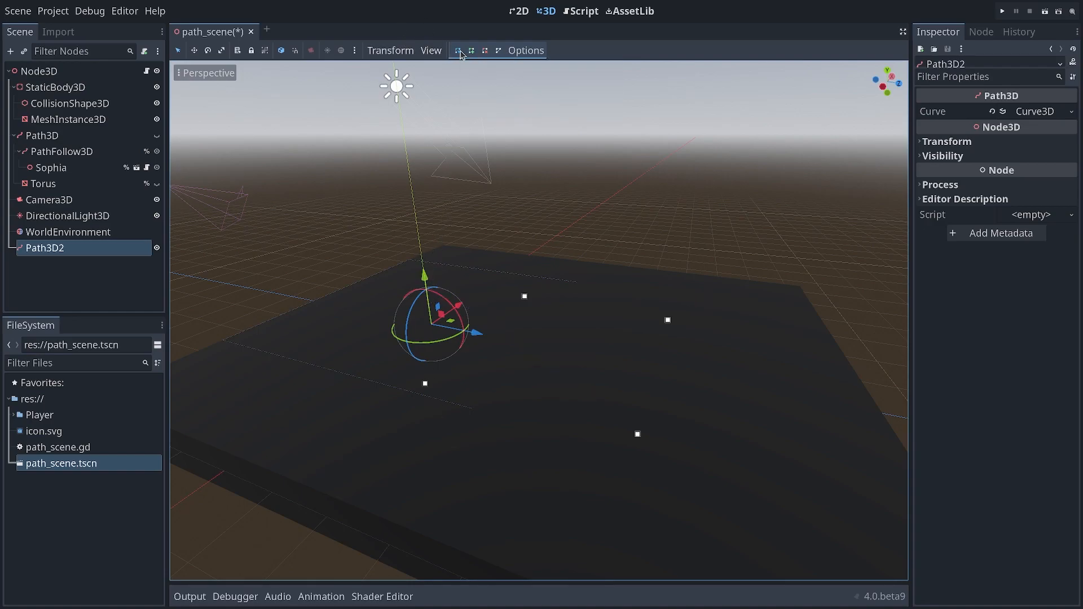
# Orbit above Path3D2 and close its four-point curve into a loop.
pyautogui.moveTo(422, 273); pyautogui.dragTo(414, 220)
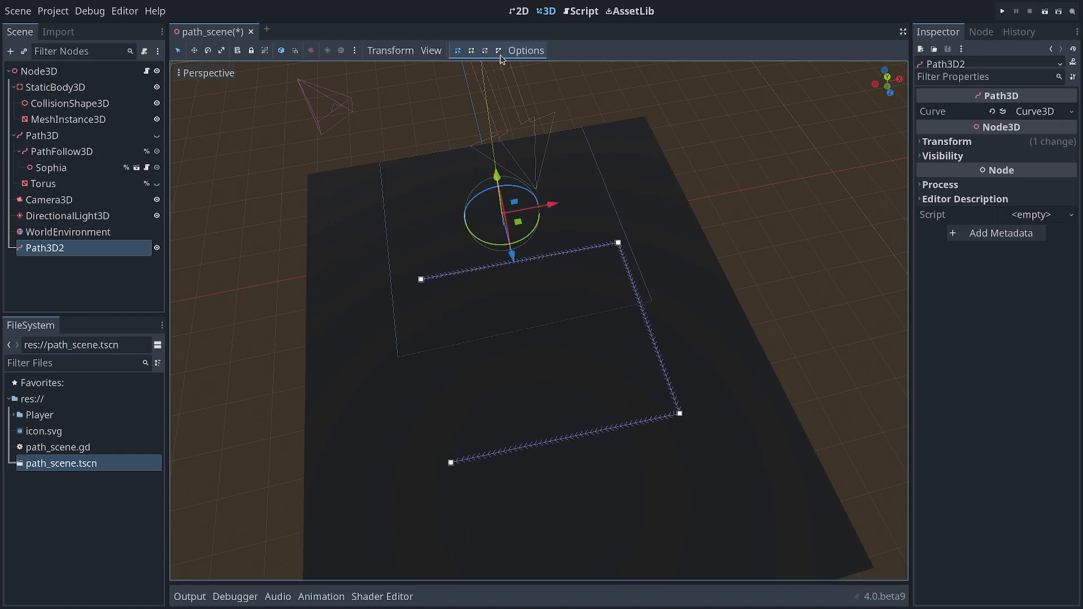
pyautogui.moveTo(498, 50)
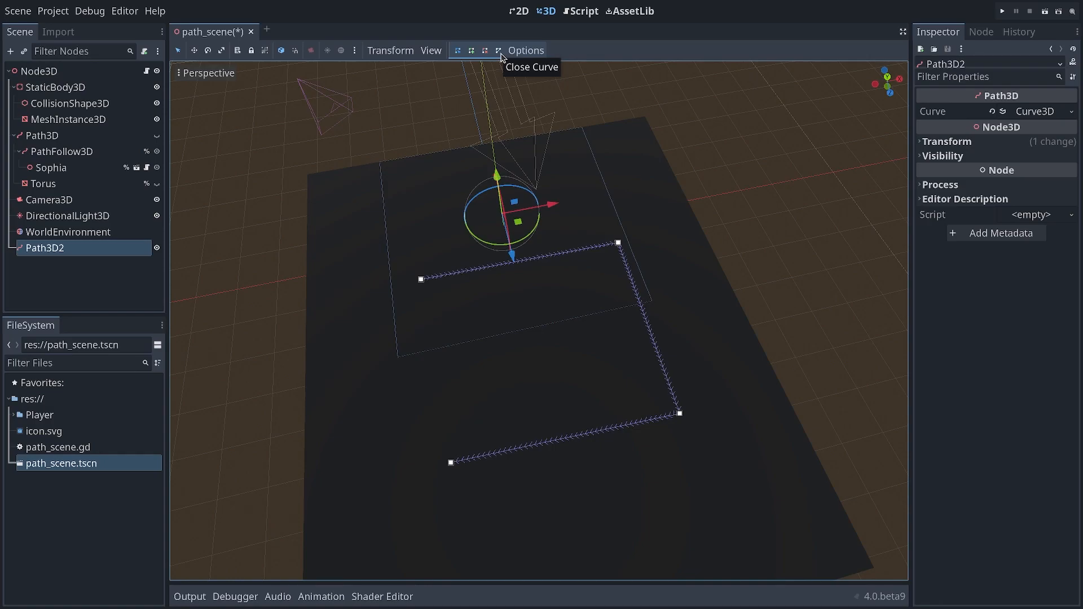
pyautogui.click(499, 50)
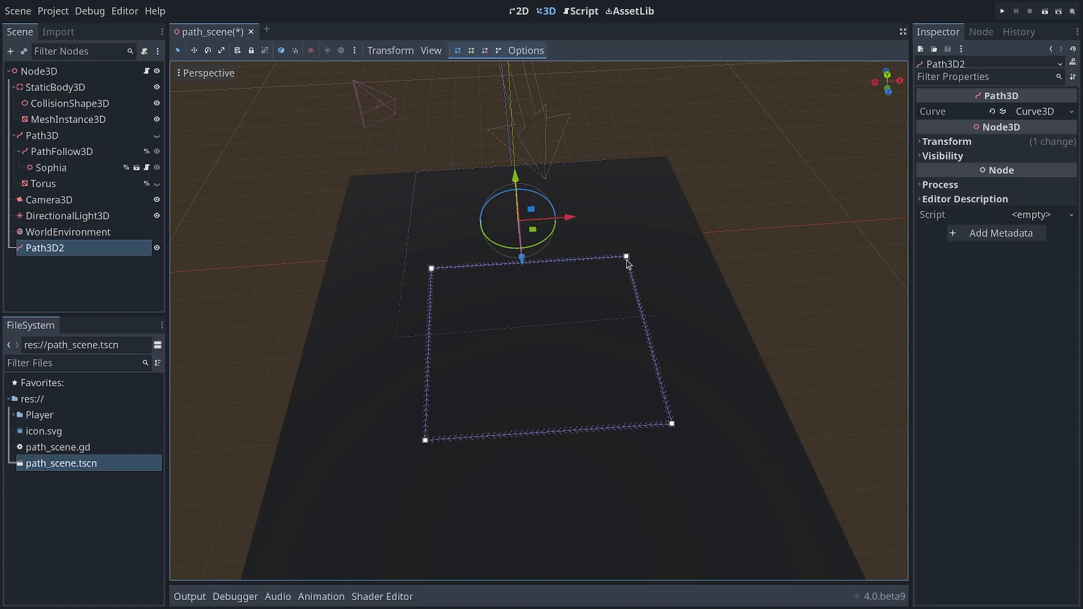
pyautogui.moveTo(451, 60)
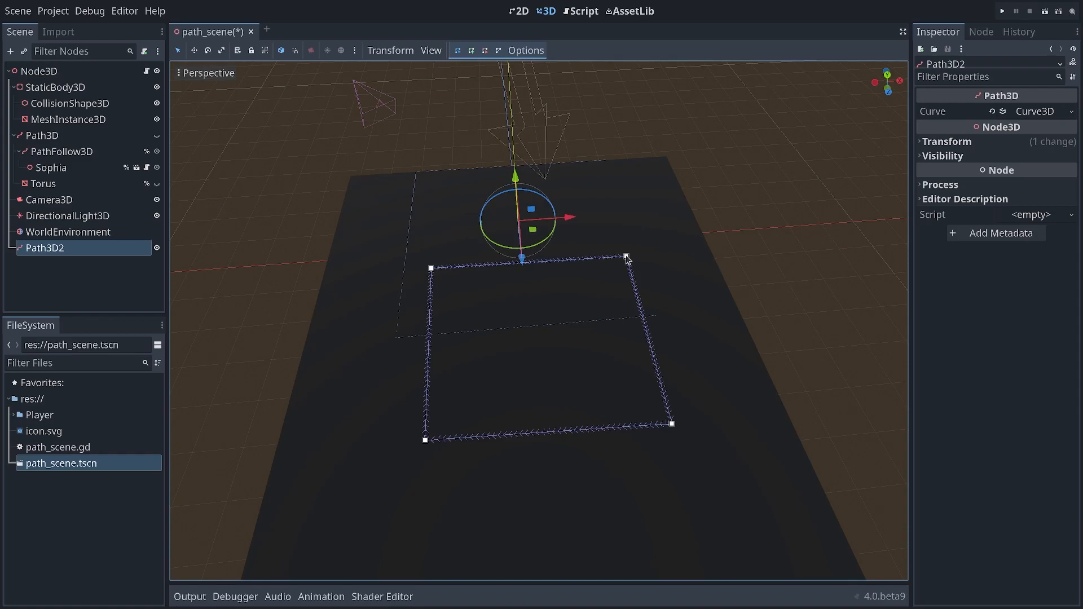
pyautogui.moveTo(625, 257); pyautogui.dragTo(718, 307)
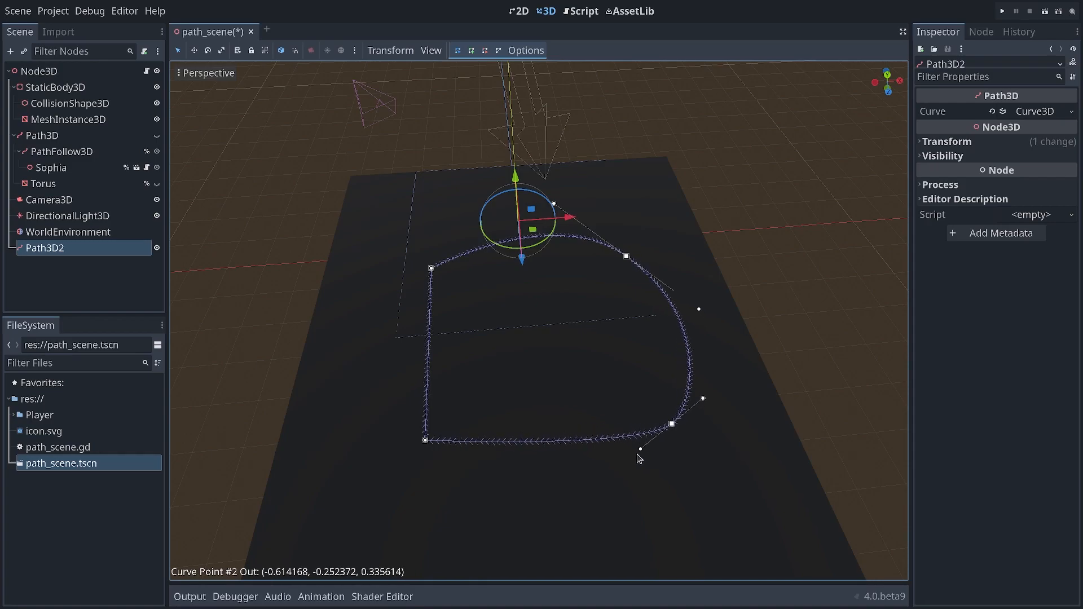
pyautogui.moveTo(639, 449); pyautogui.dragTo(628, 480)
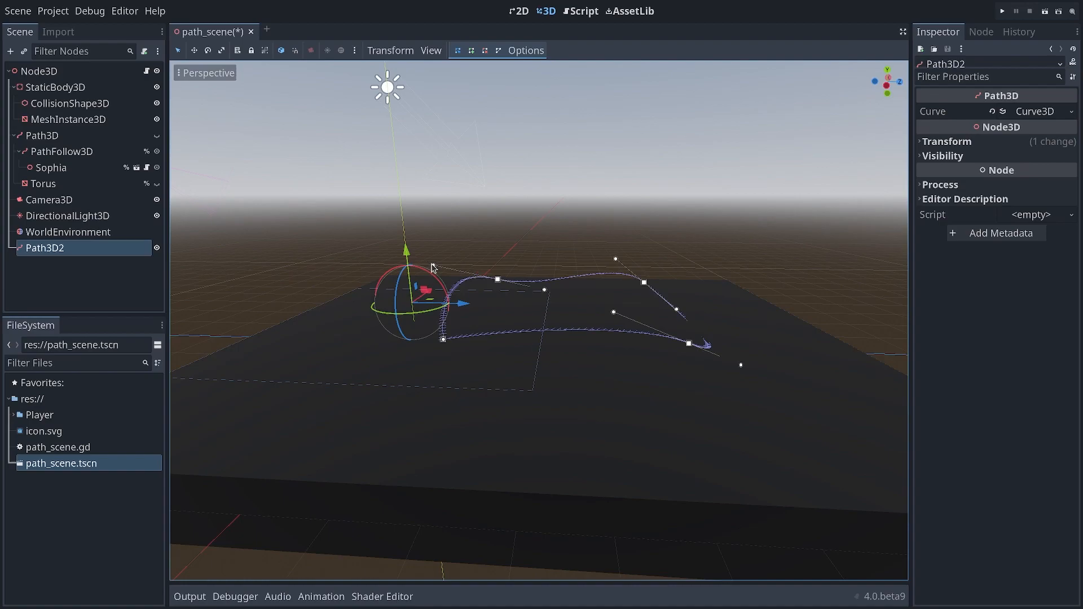
pyautogui.moveTo(744, 305)
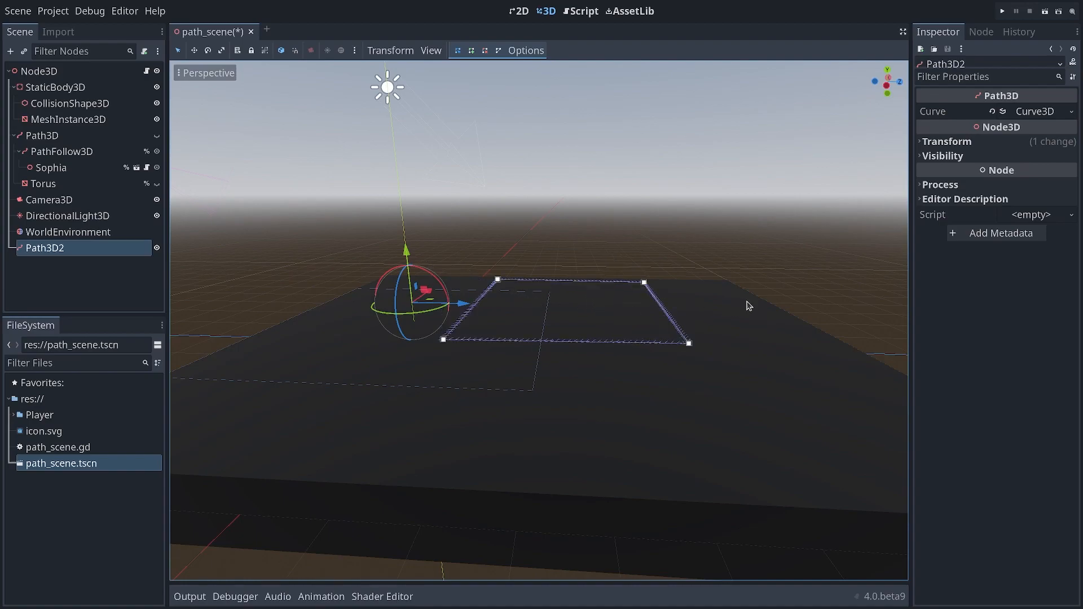
# Bend a corner, then reposition Curve Point #0 and its out handle into a rounded loop.
pyautogui.moveTo(749, 306); pyautogui.dragTo(588, 322)
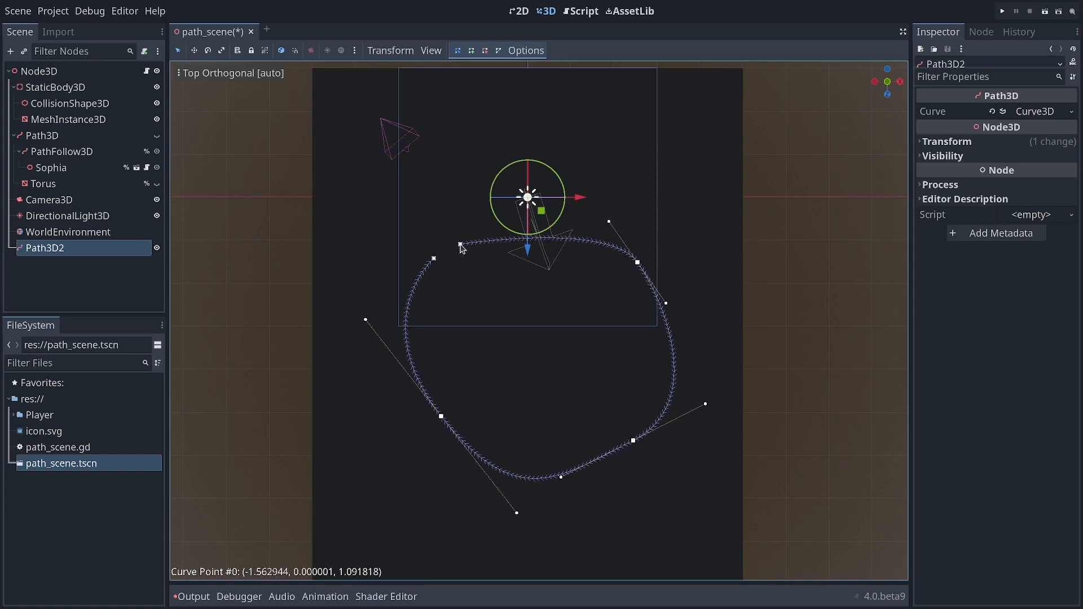
pyautogui.moveTo(460, 246); pyautogui.dragTo(435, 263)
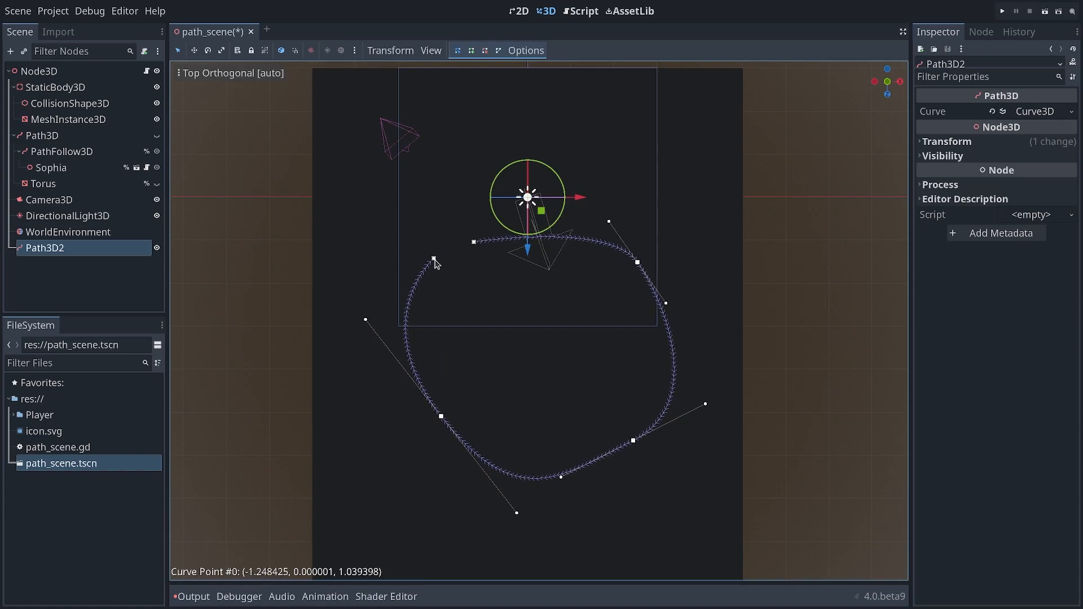
pyautogui.moveTo(433, 265); pyautogui.dragTo(459, 252)
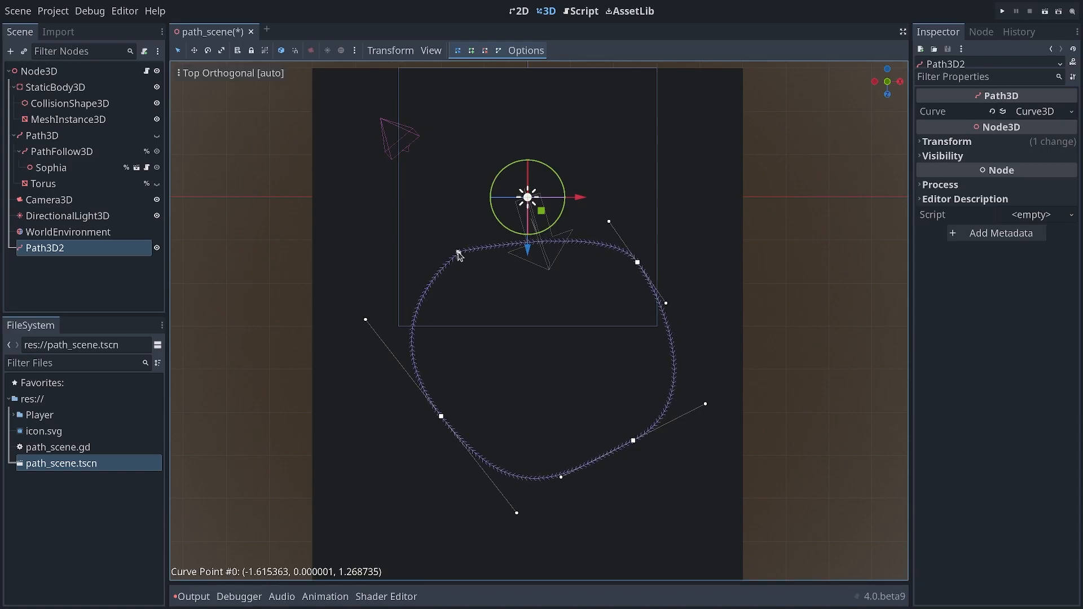
pyautogui.moveTo(458, 250); pyautogui.dragTo(459, 253)
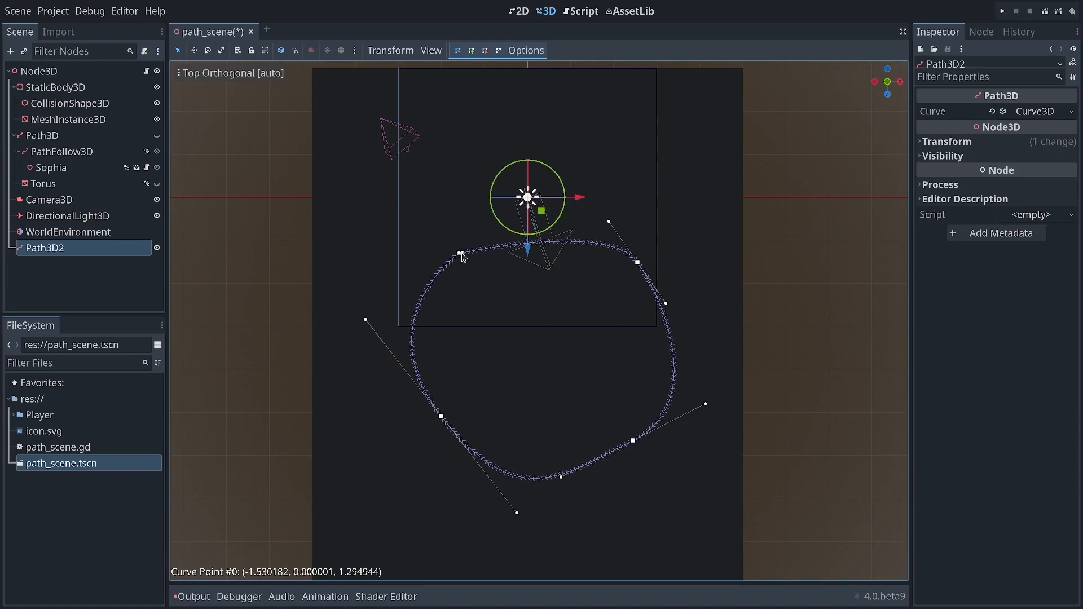
pyautogui.moveTo(460, 252); pyautogui.dragTo(466, 249)
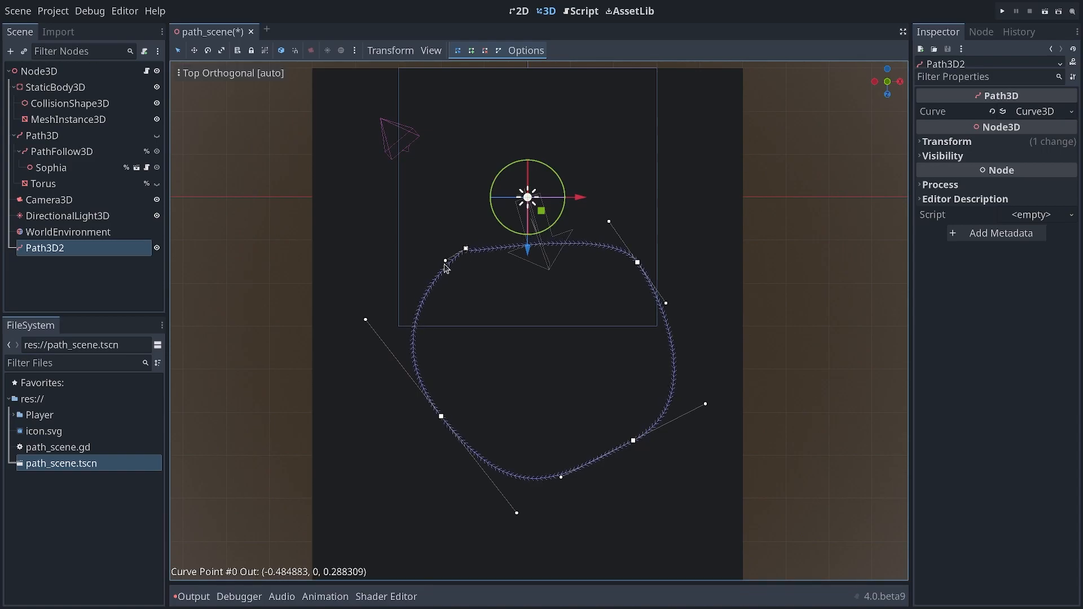
pyautogui.moveTo(445, 268); pyautogui.dragTo(467, 256)
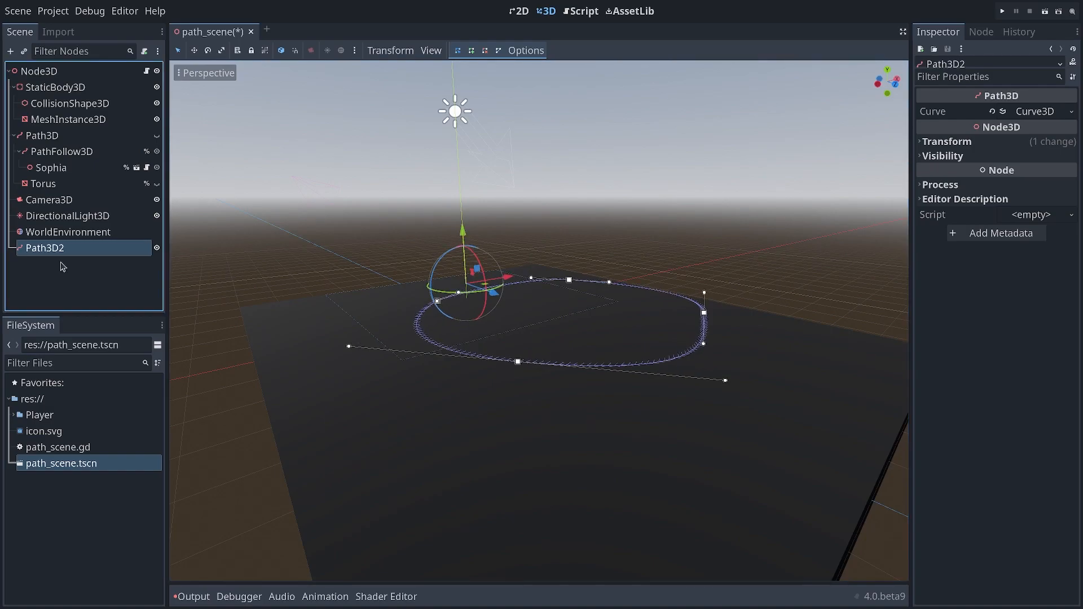
pyautogui.moveTo(44, 248)
pyautogui.write('pathfol')
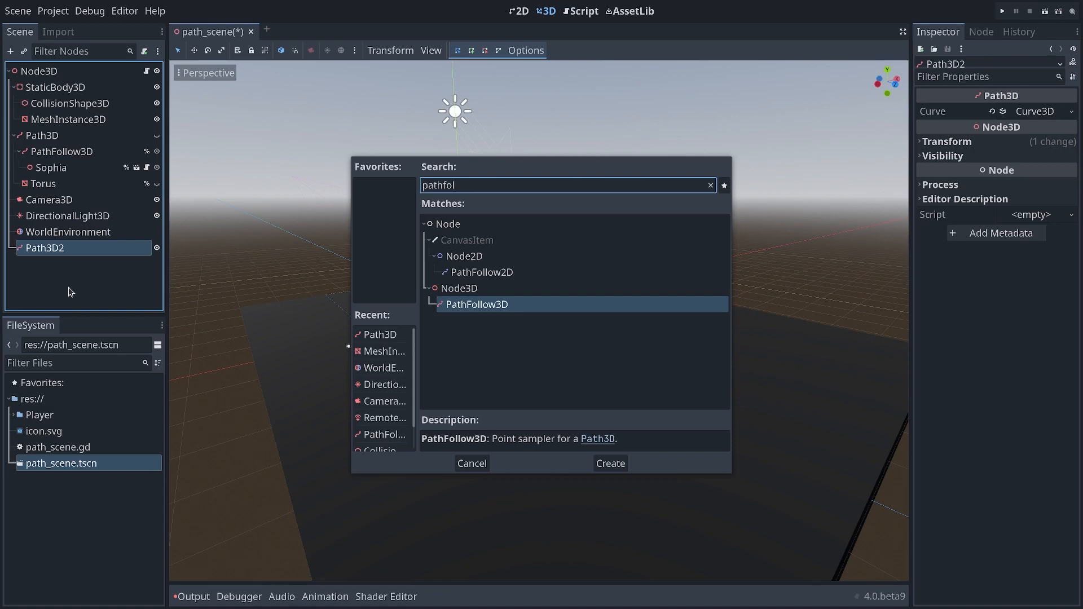
# Create a PathFollow3D node as a child of Path3D2.
pyautogui.click(609, 462)
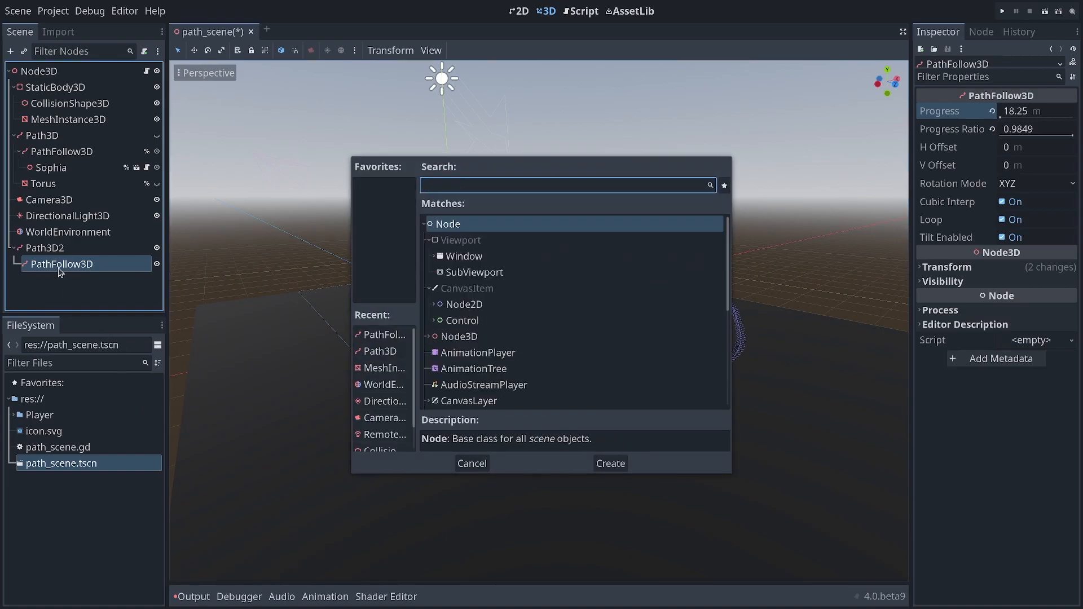
# Add a MeshInstance3D under PathFollow3D, set progress 0.2, and set rotation mode to XYZ.
pyautogui.write('meshins')
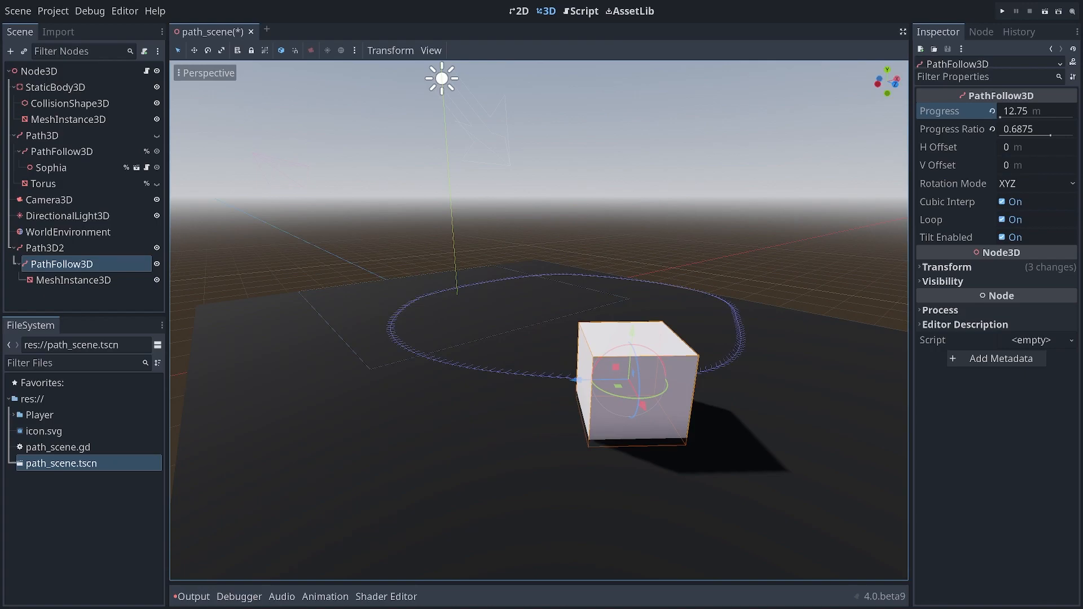
pyautogui.write('0.2')
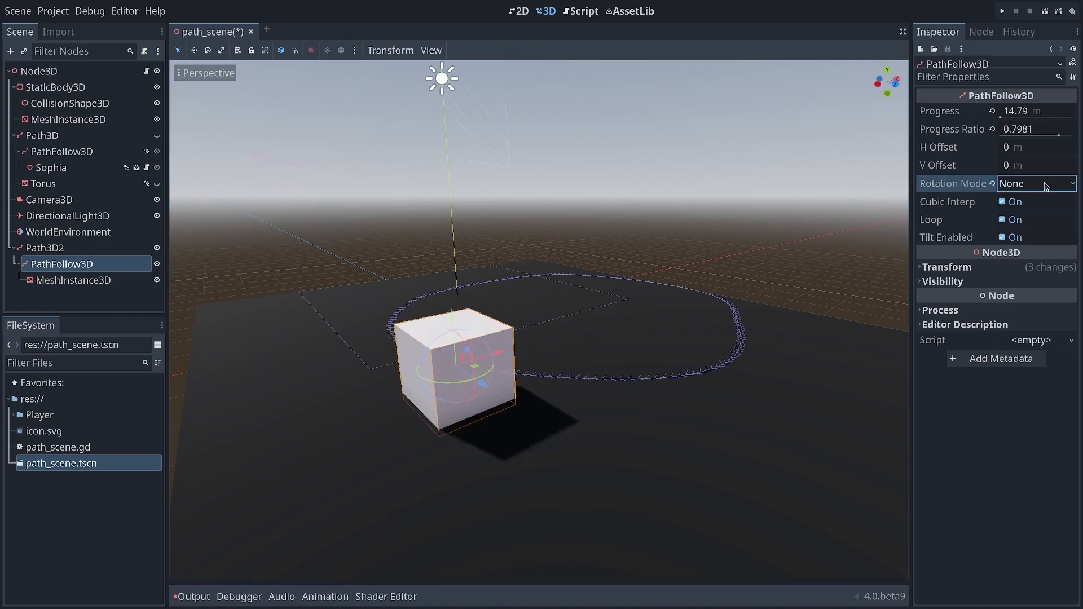
pyautogui.click(1034, 182)
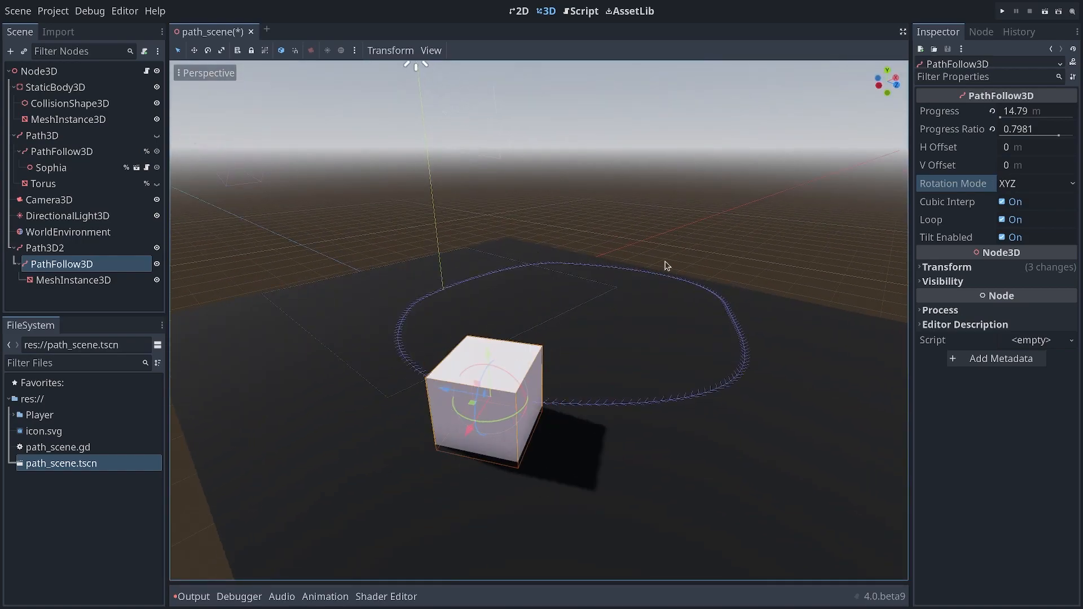
pyautogui.moveTo(410, 395)
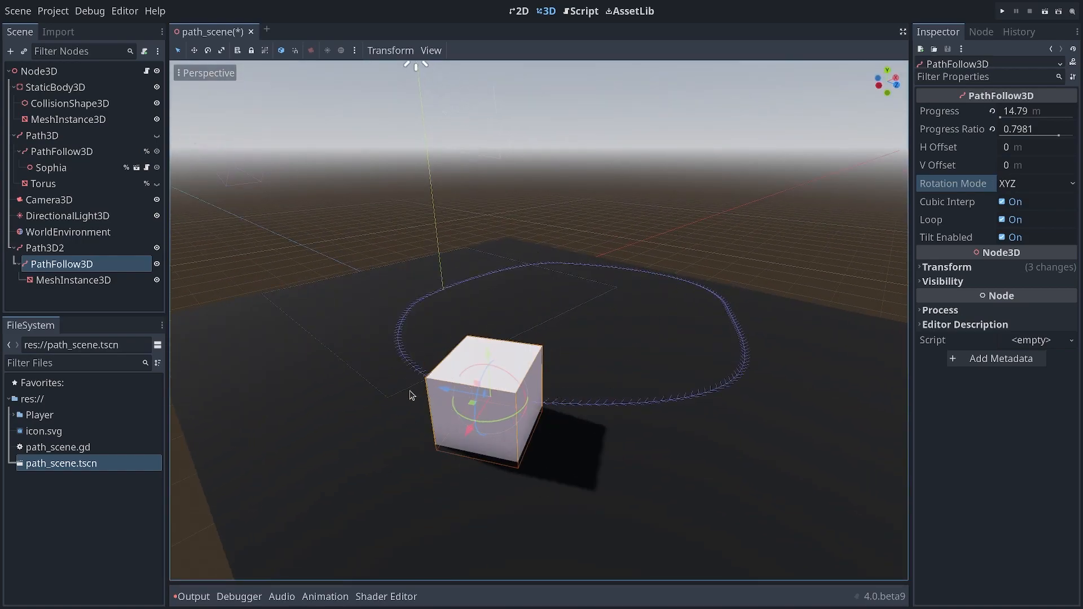
pyautogui.click(73, 280)
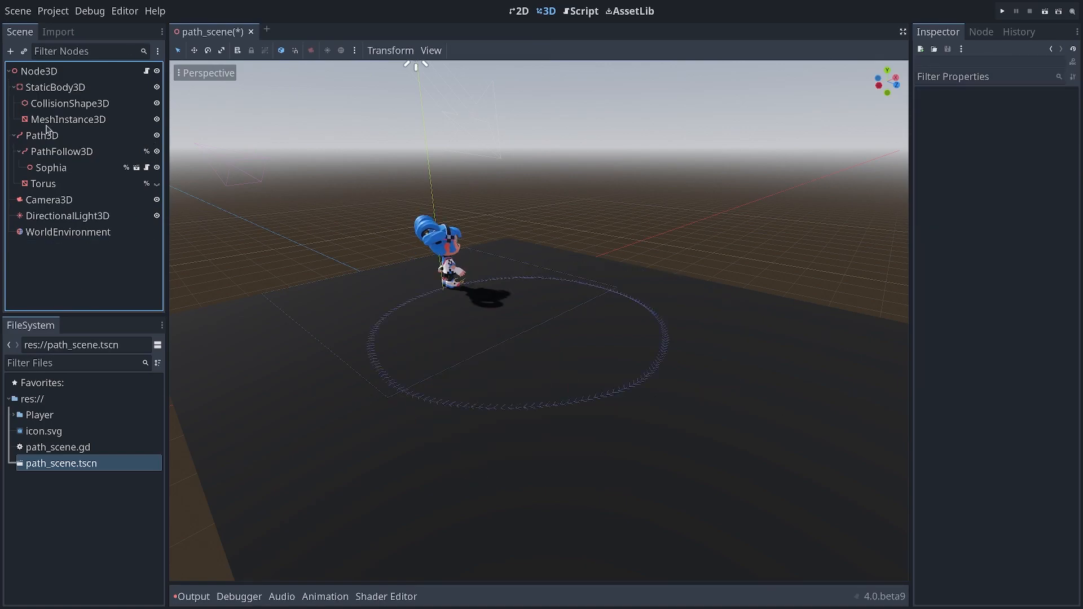
# Check Sophia, then set the main PathFollow3D's Progress to 10.28.
pyautogui.click(61, 152)
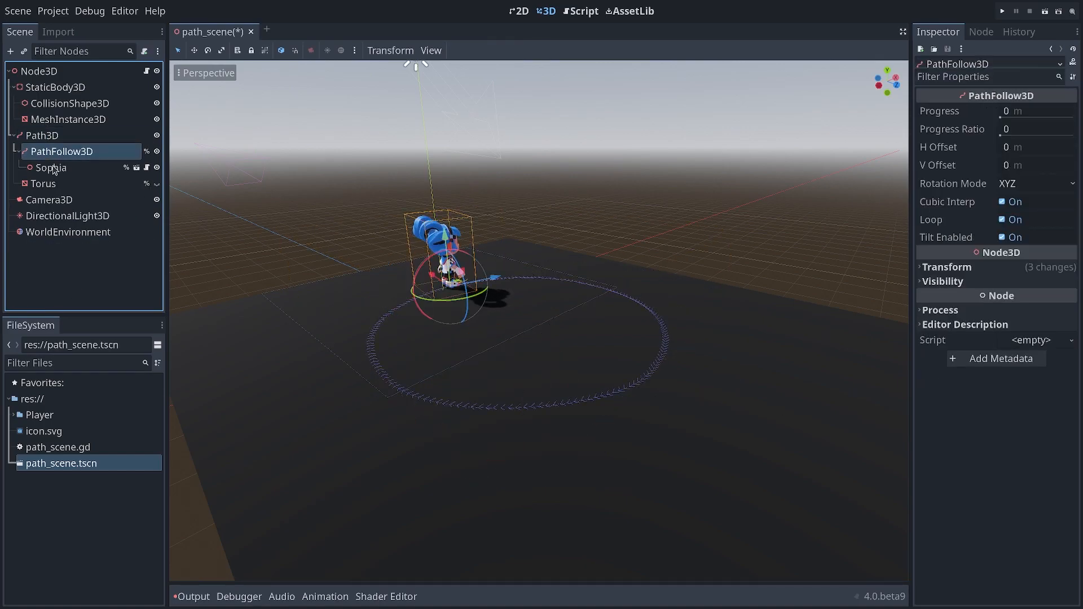
pyautogui.click(51, 167)
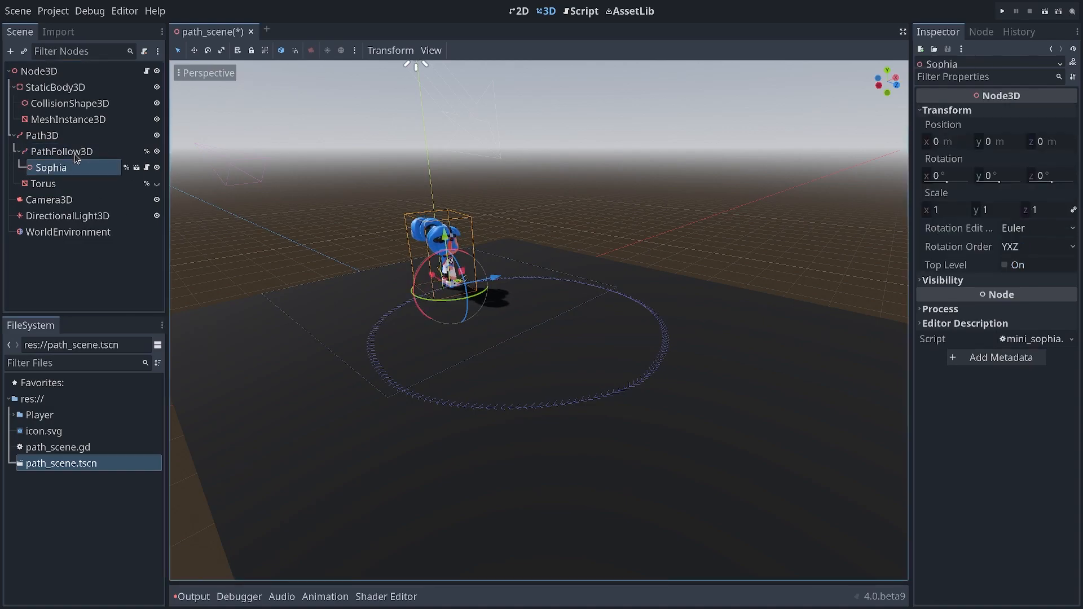
pyautogui.click(62, 152)
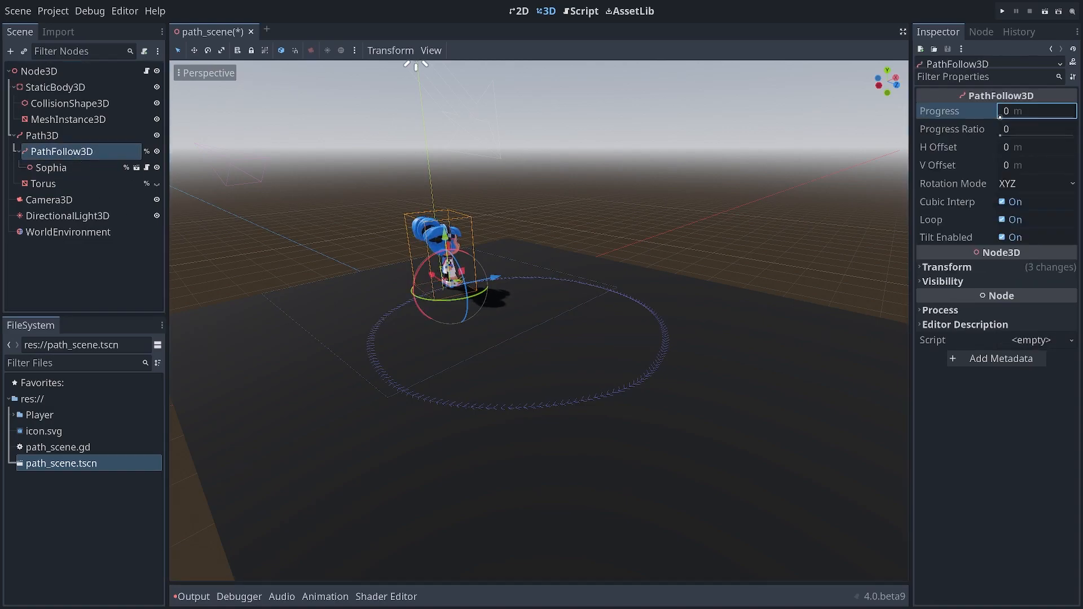
pyautogui.write('10.28')
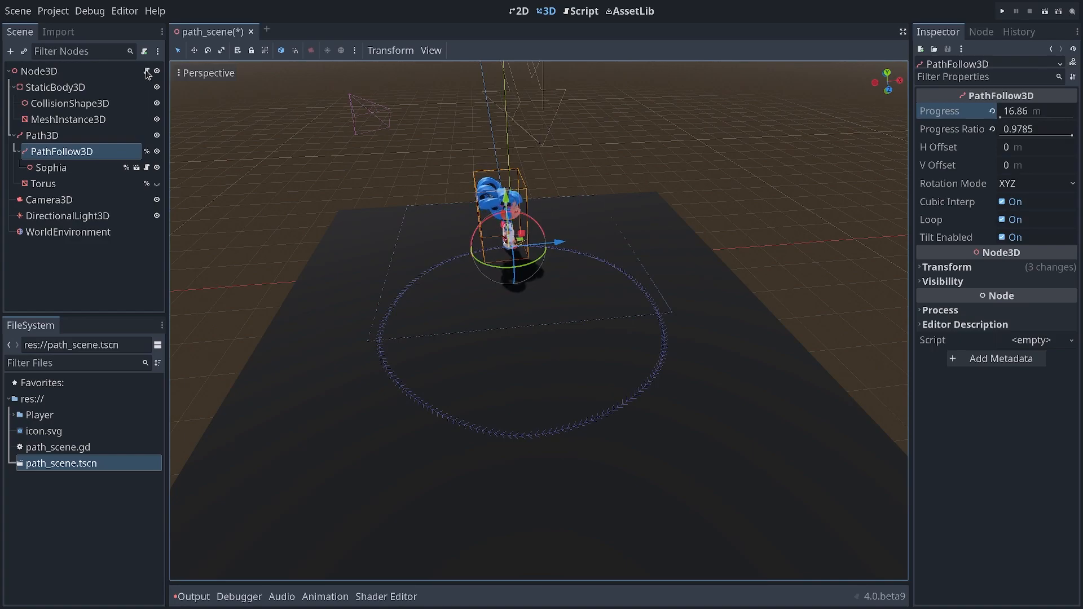
pyautogui.click(584, 10)
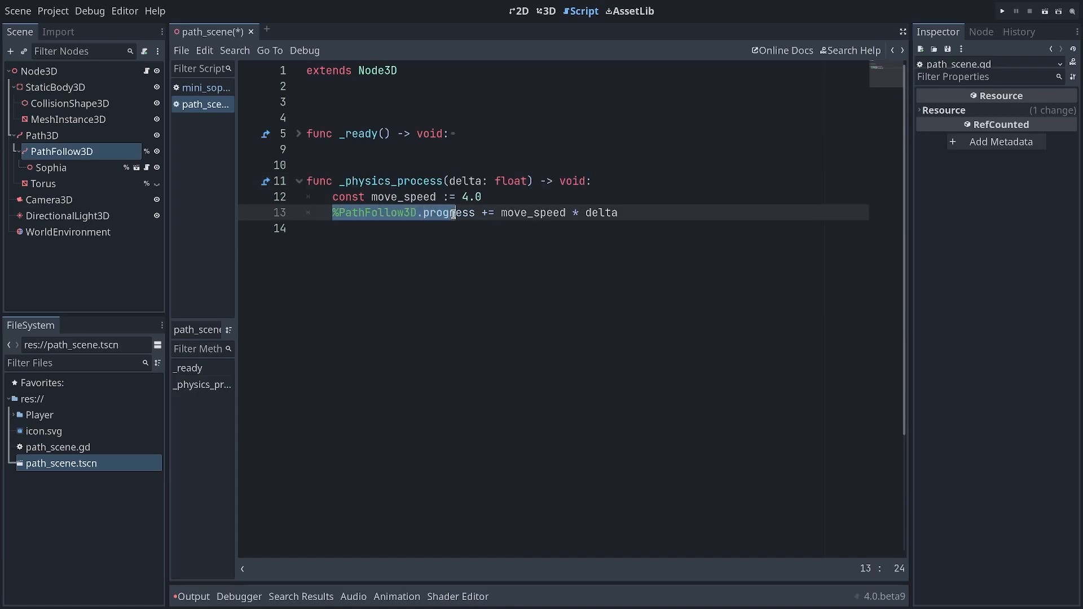
# Highlight the %PathFollow3D progress reference in the script, then leave the editor.
pyautogui.doubleClick(448, 212)
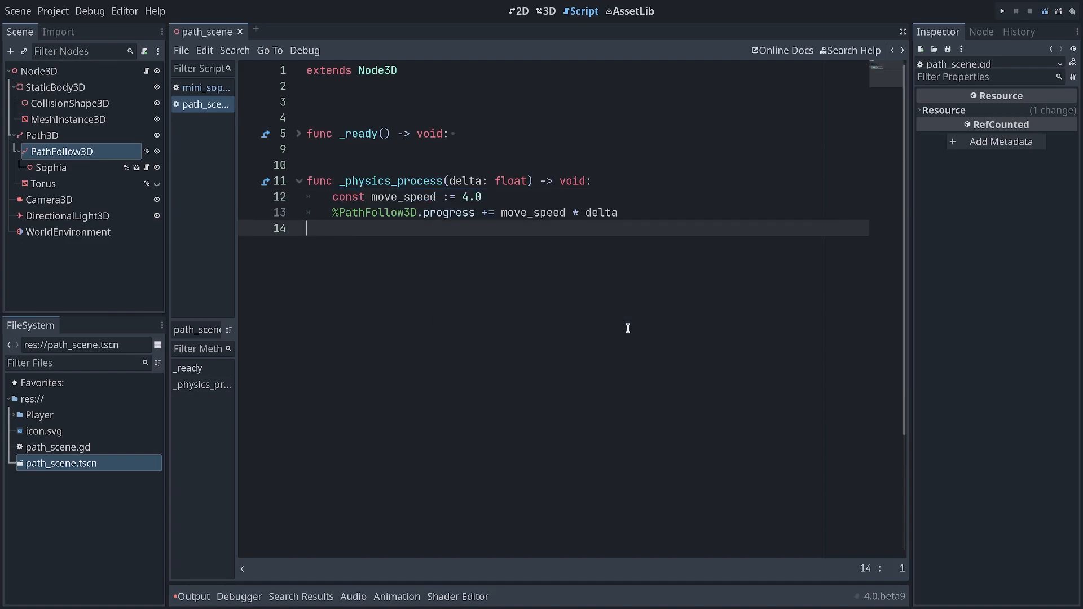
pyautogui.click(1000, 11)
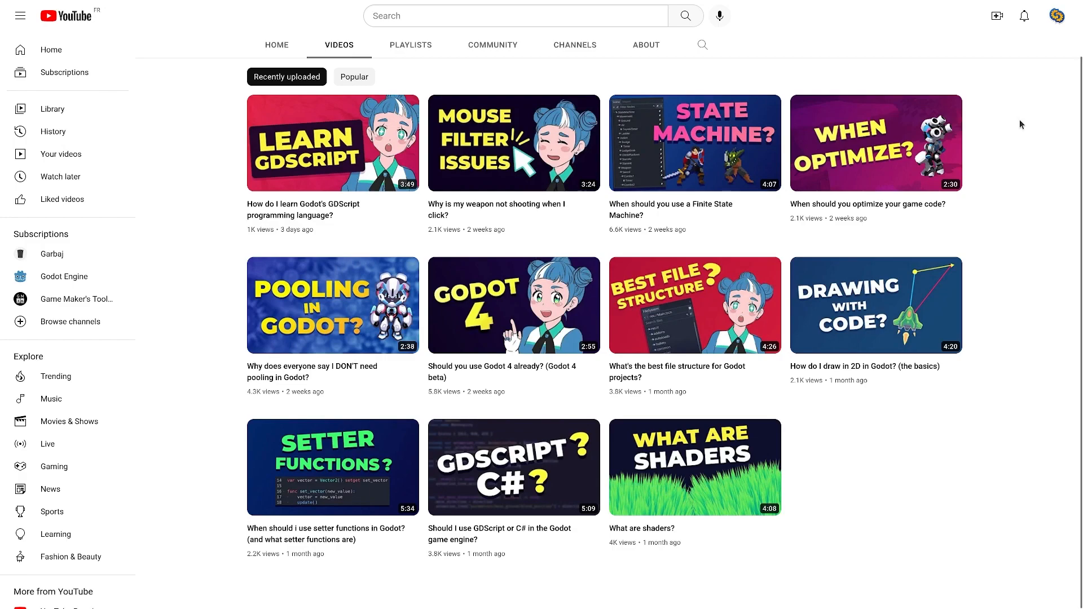
pyautogui.moveTo(1025, 123)
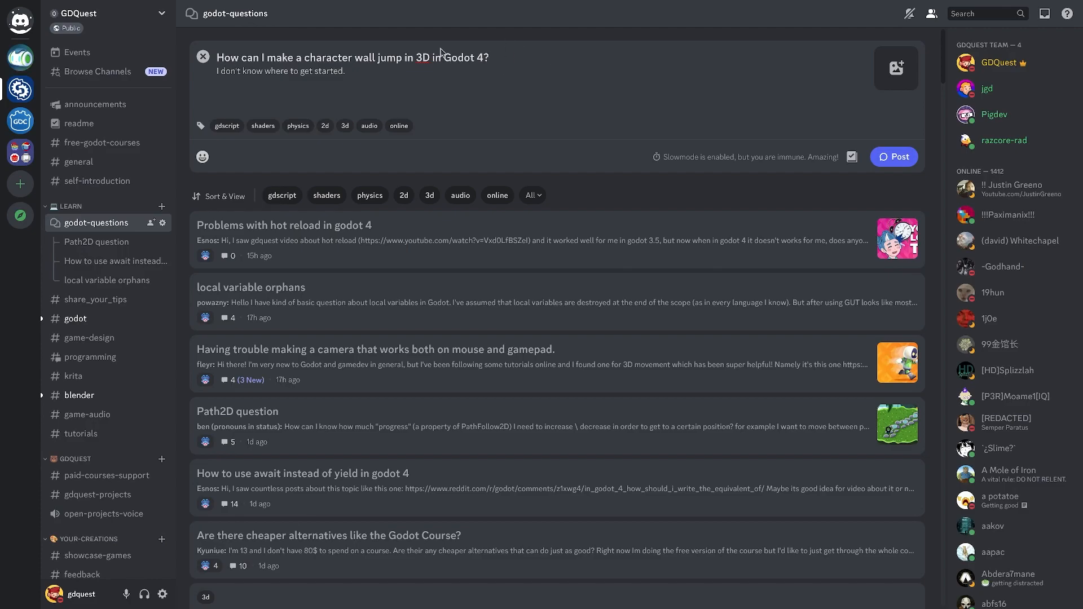
# Select the whole Discord draft title asking how to wall jump in 3D in Godot 4.
pyautogui.tripleClick(351, 57)
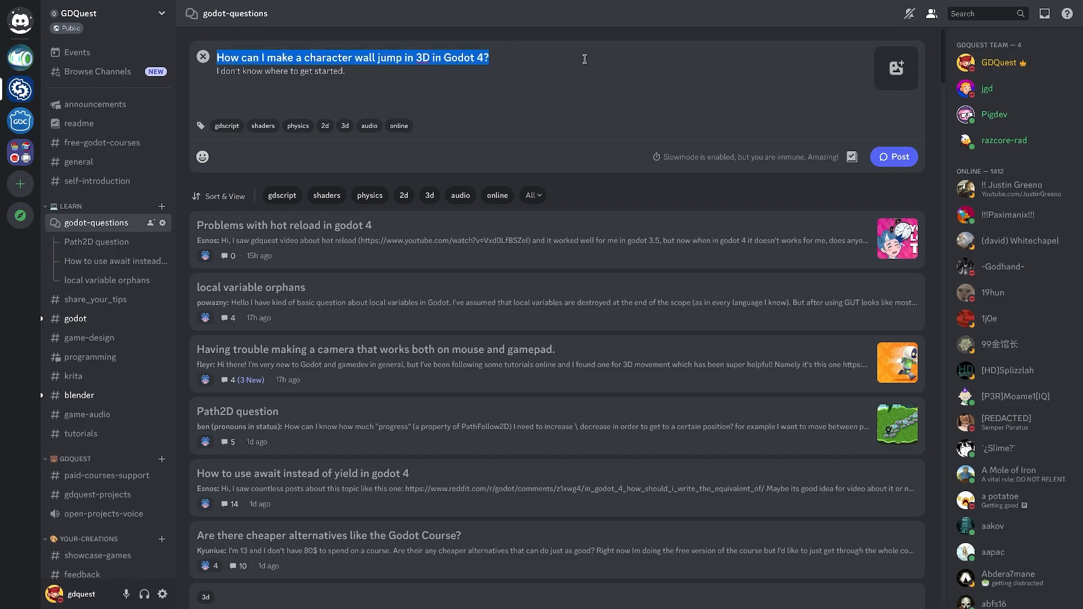